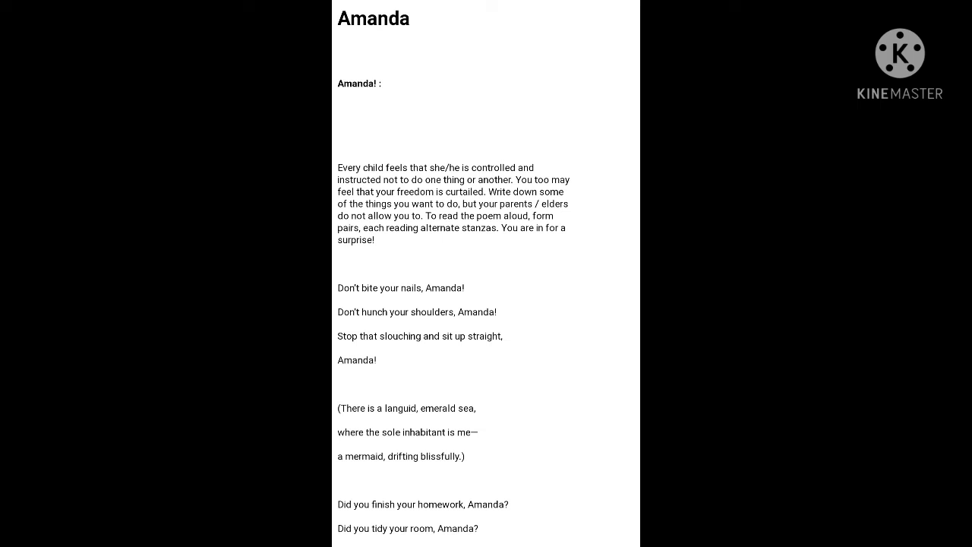
pyautogui.scroll(-3)
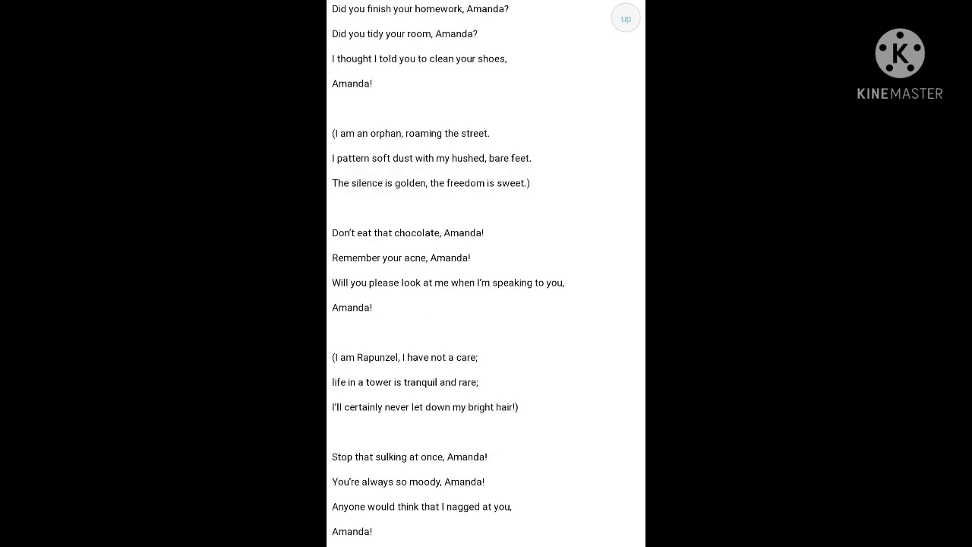